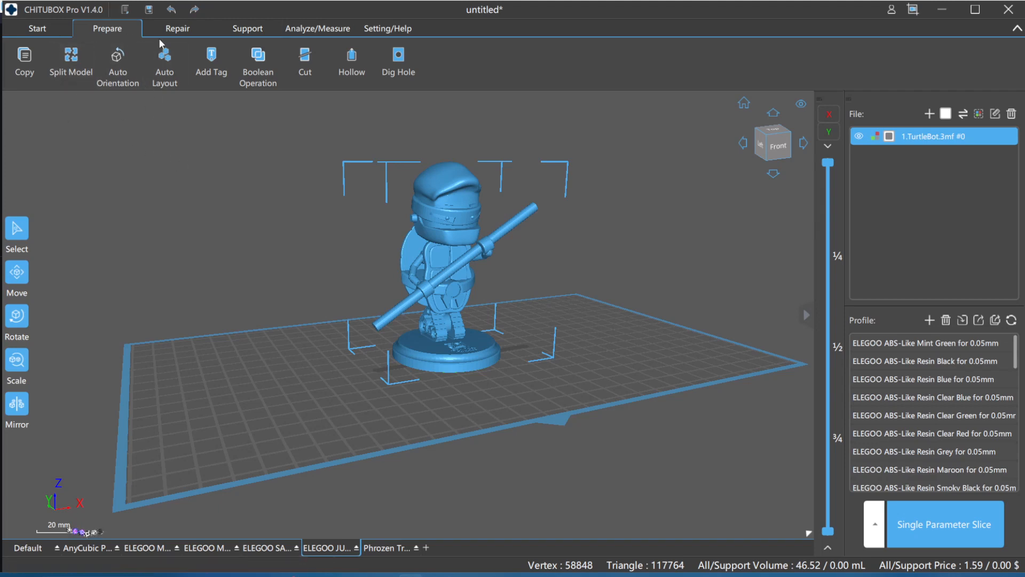
mouse_move(117, 59)
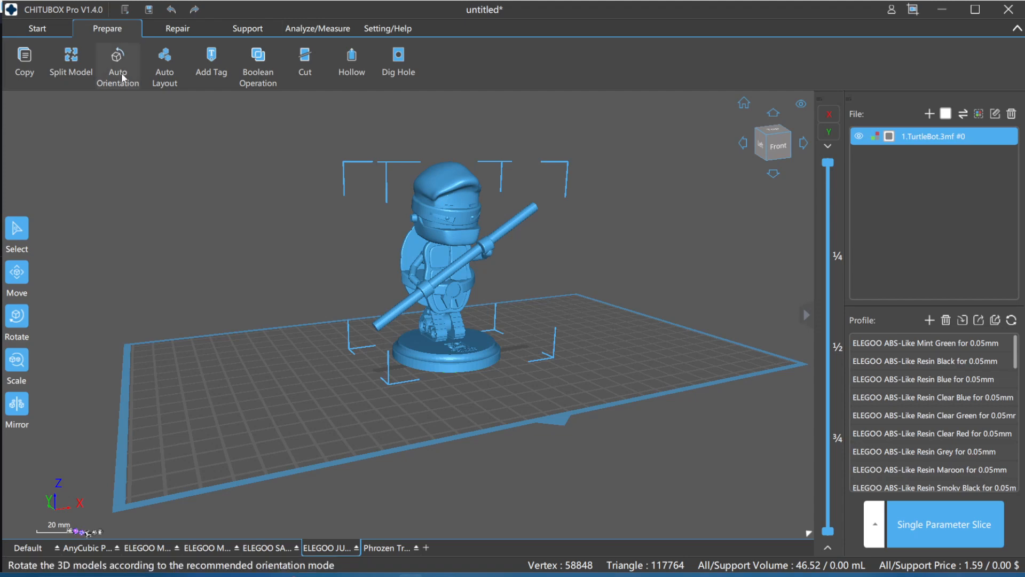
Step: Auto-orient the turtle figurine into its recommended tilted printing position
click(117, 62)
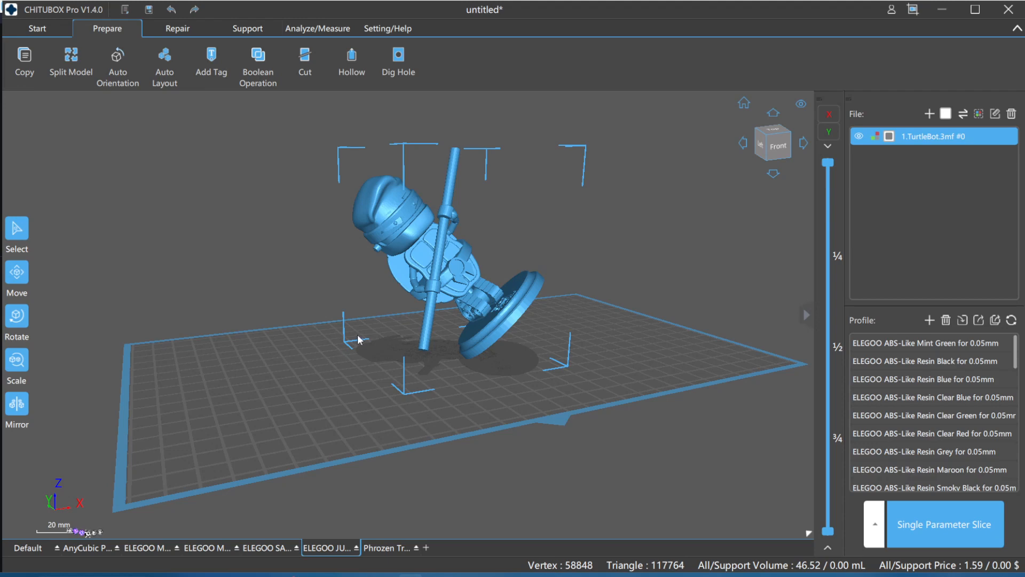
mouse_move(353, 327)
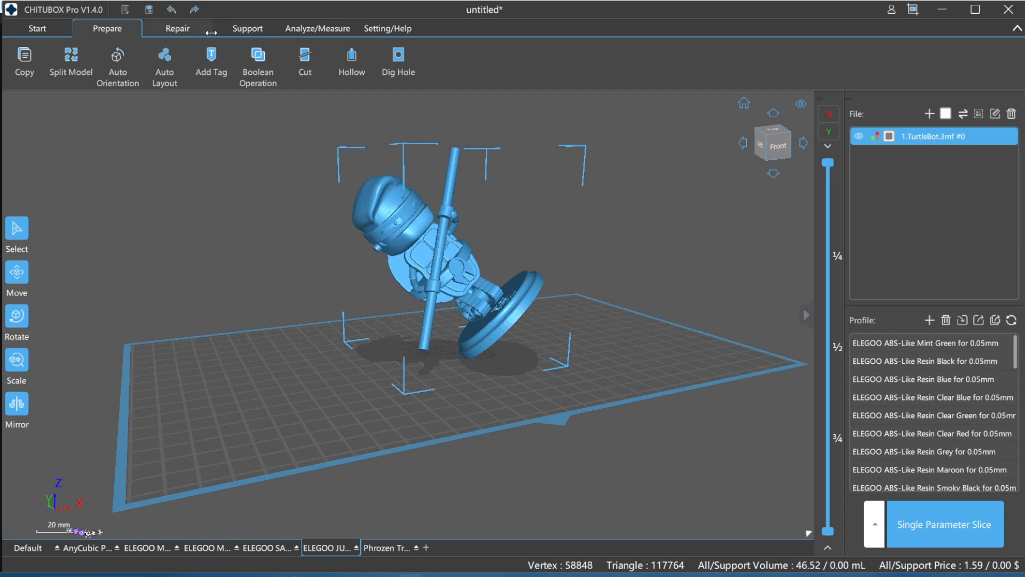
Step: Open the advanced support settings from the Support tab
click(248, 29)
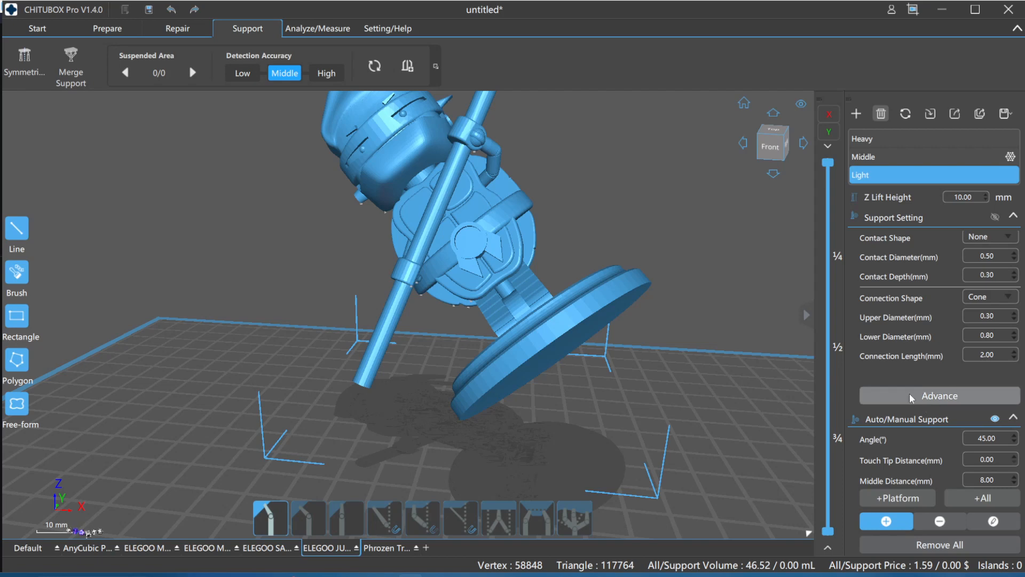
click(938, 396)
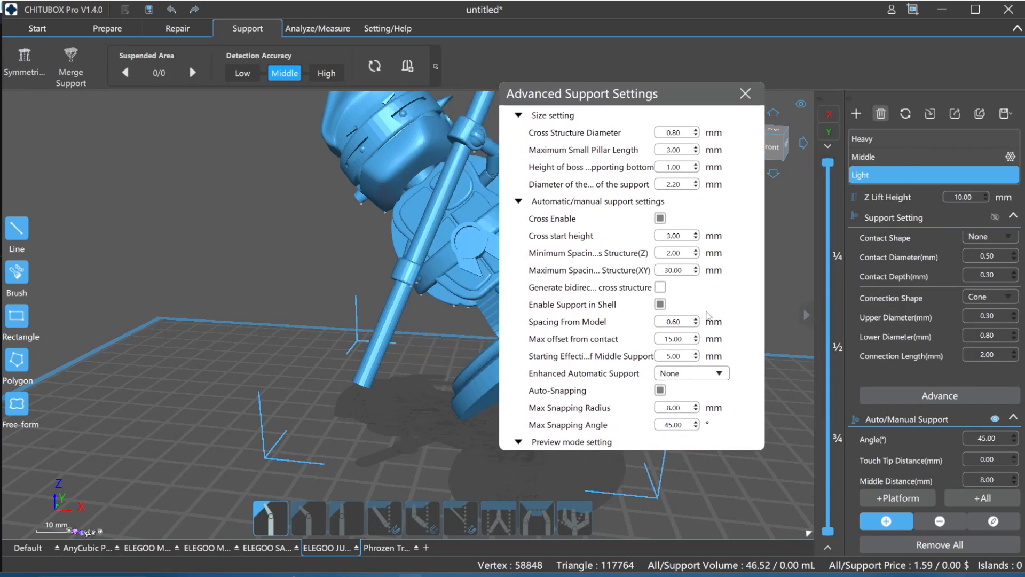
mouse_move(582, 251)
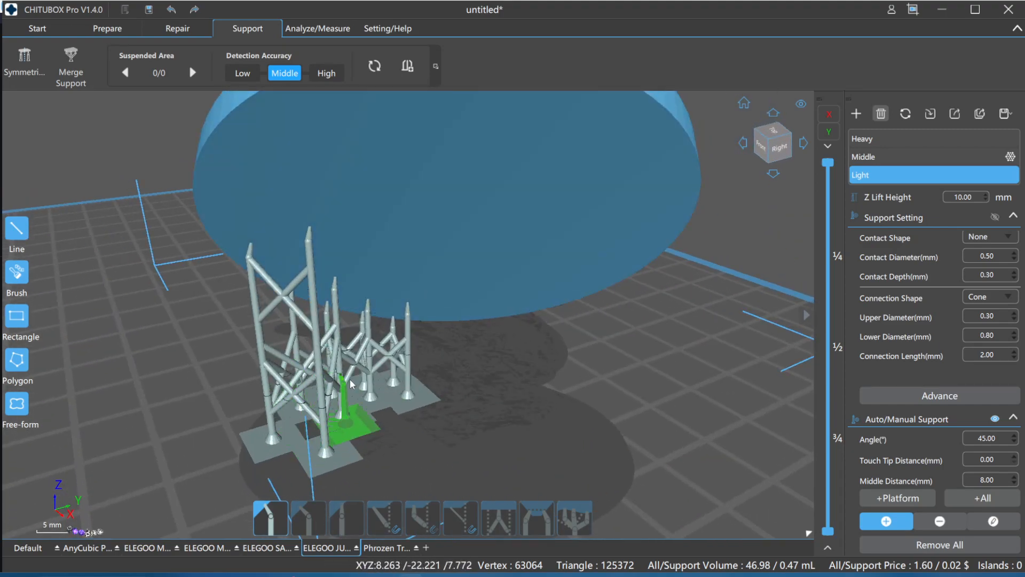
Step: Choose Global Reinforcement (GR) as the enhanced automatic support type in Advanced Support Settings
click(940, 395)
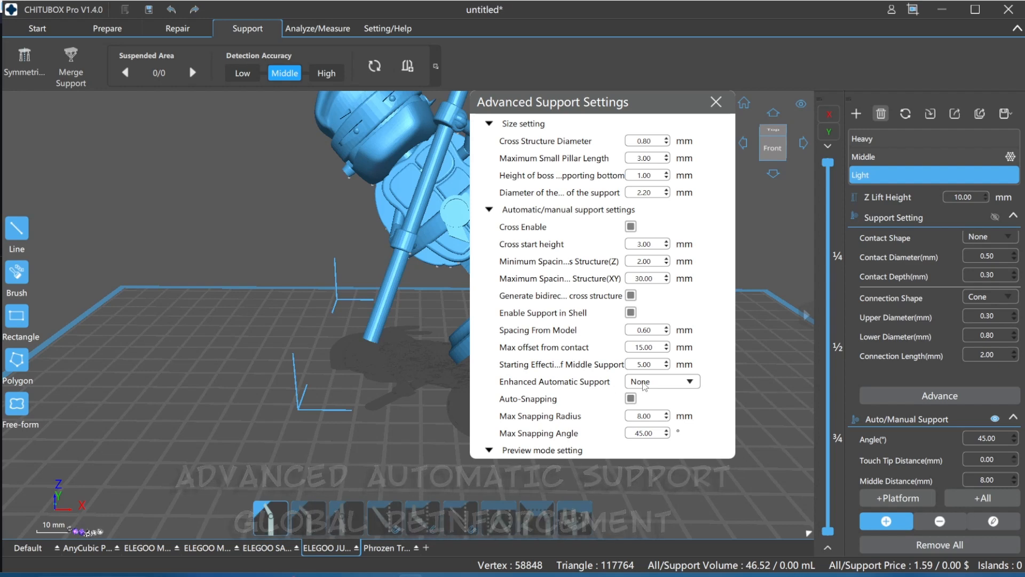
mouse_move(559, 295)
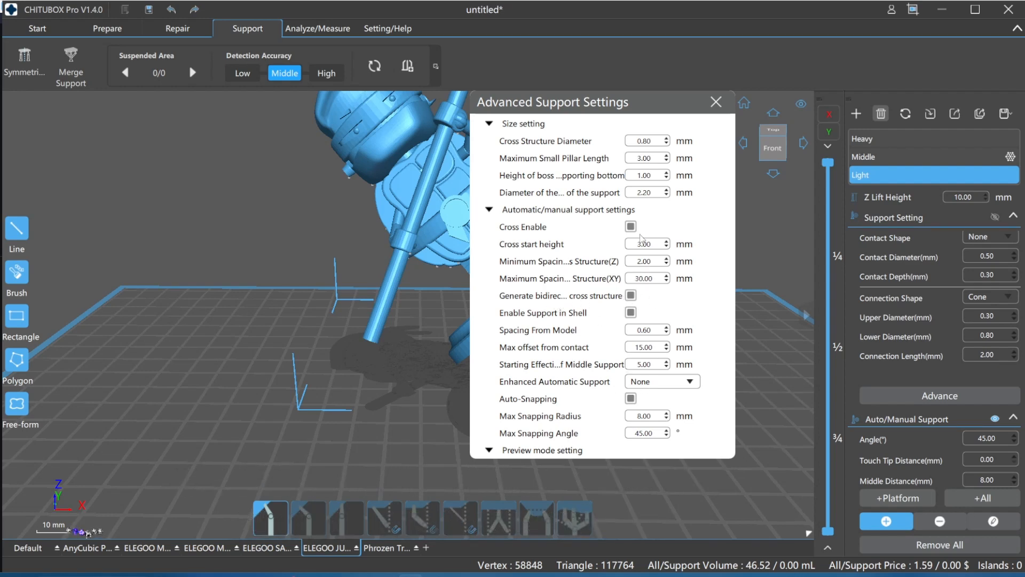
mouse_move(570, 358)
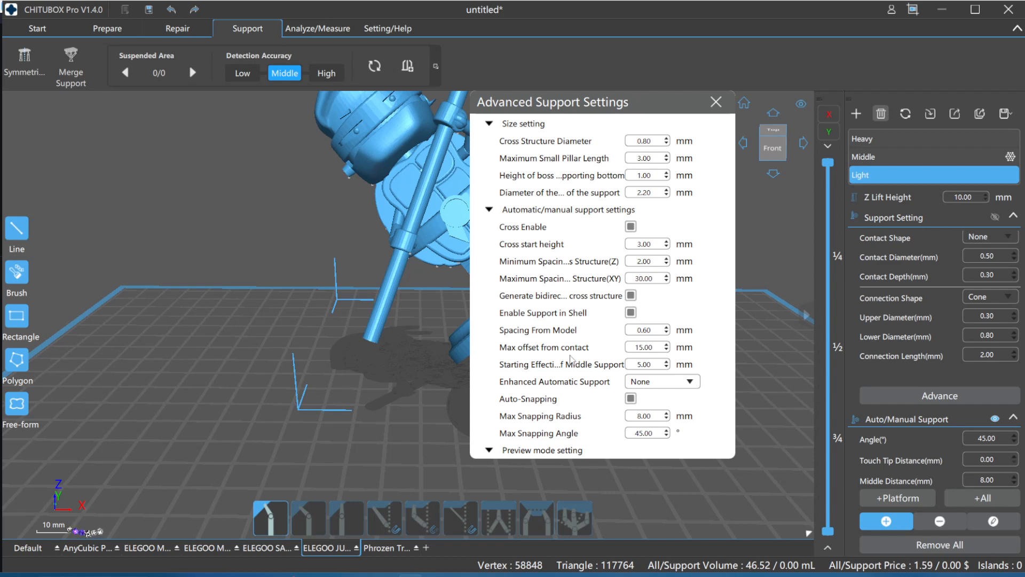
mouse_move(655, 390)
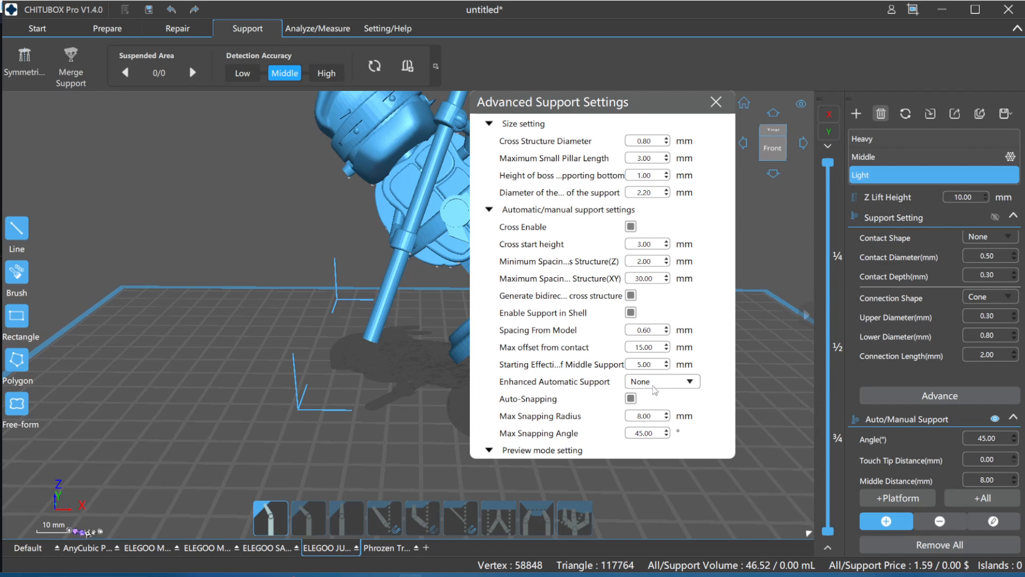
click(661, 381)
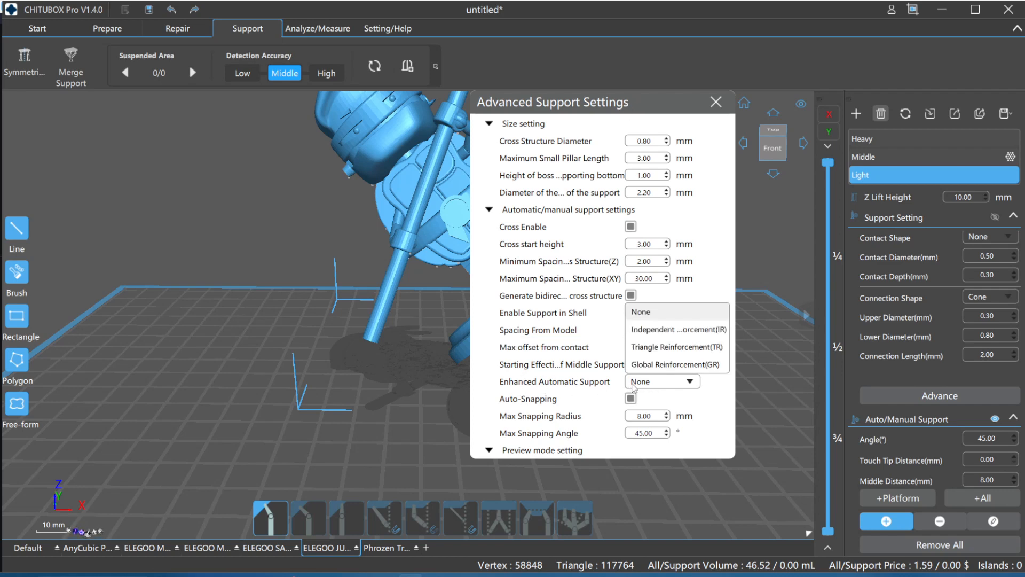
mouse_move(658, 370)
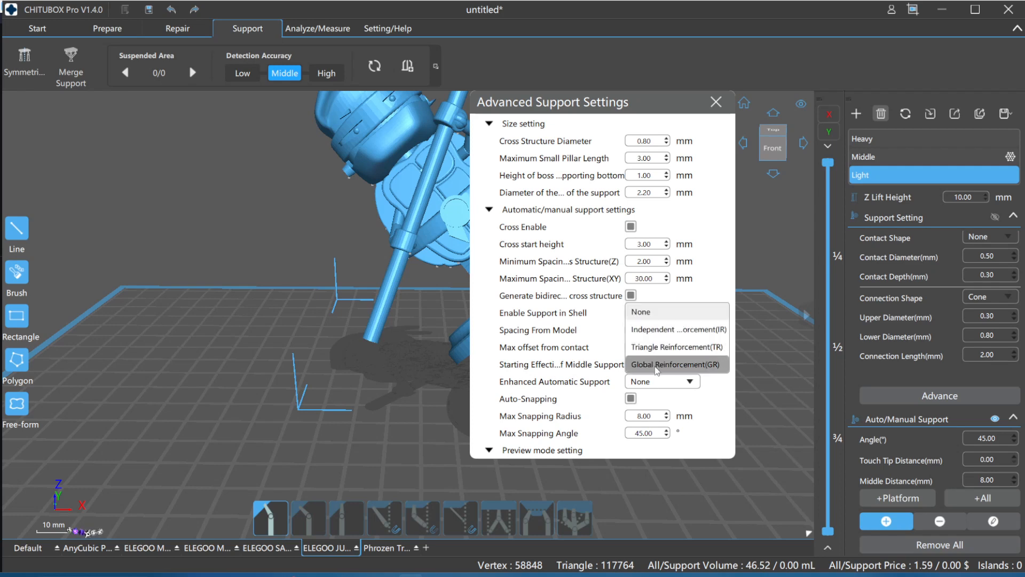
mouse_move(676, 346)
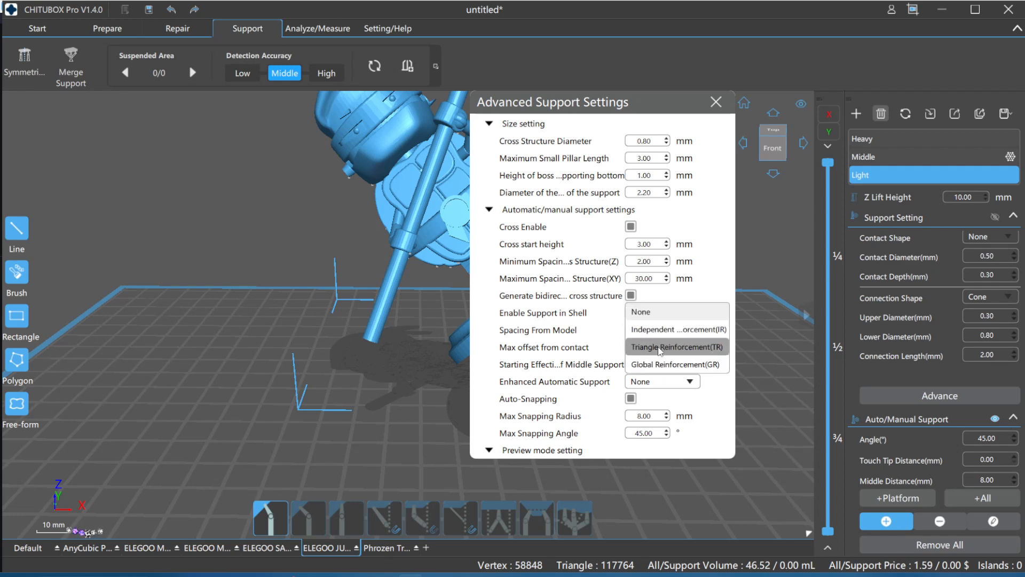
mouse_move(676, 364)
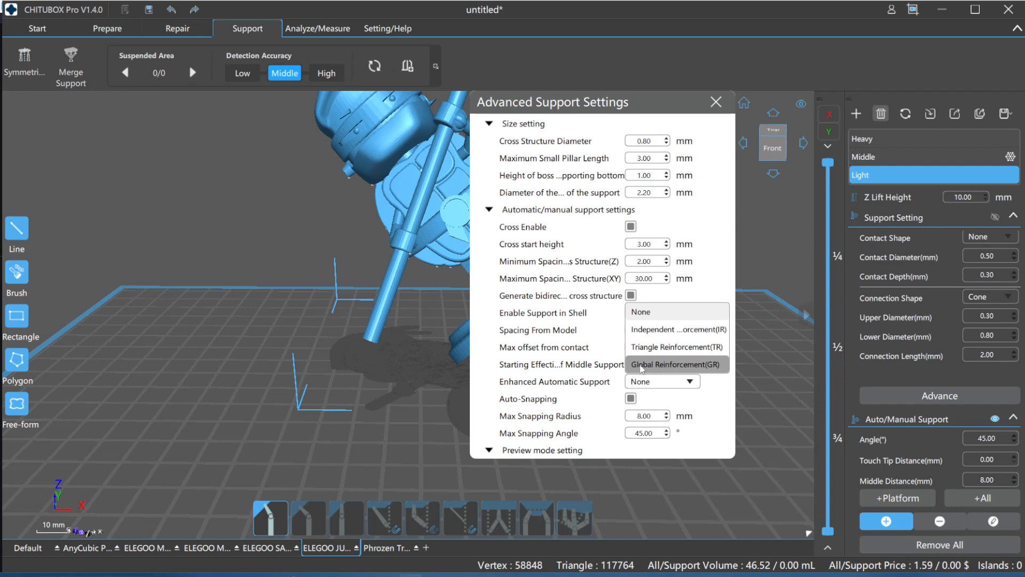
mouse_move(679, 370)
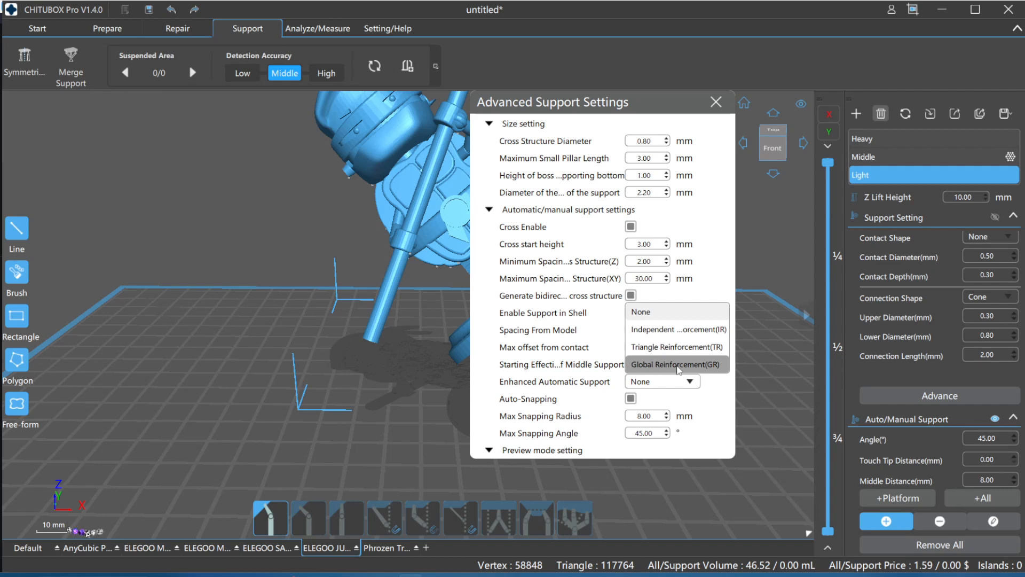
click(675, 363)
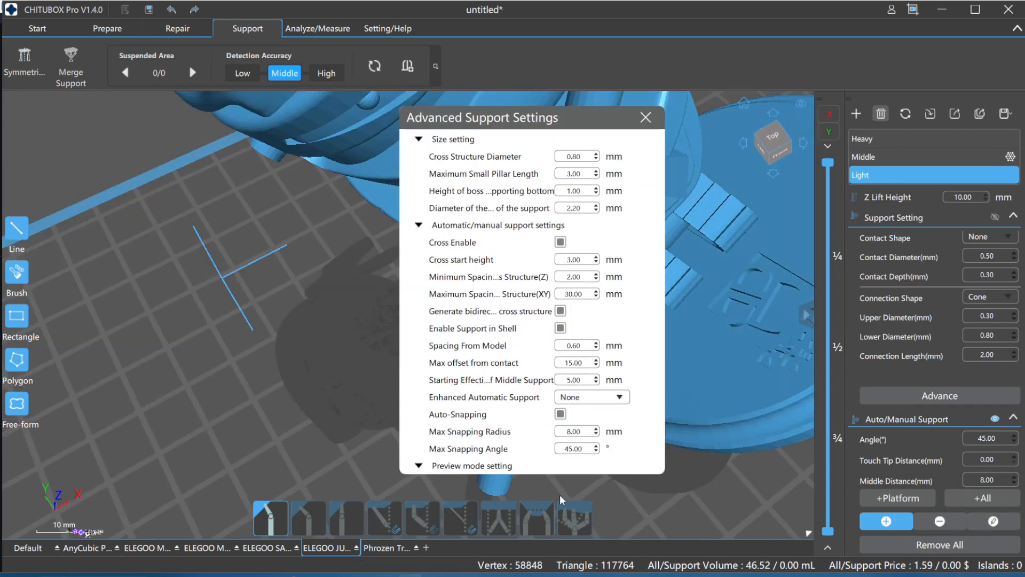
click(589, 397)
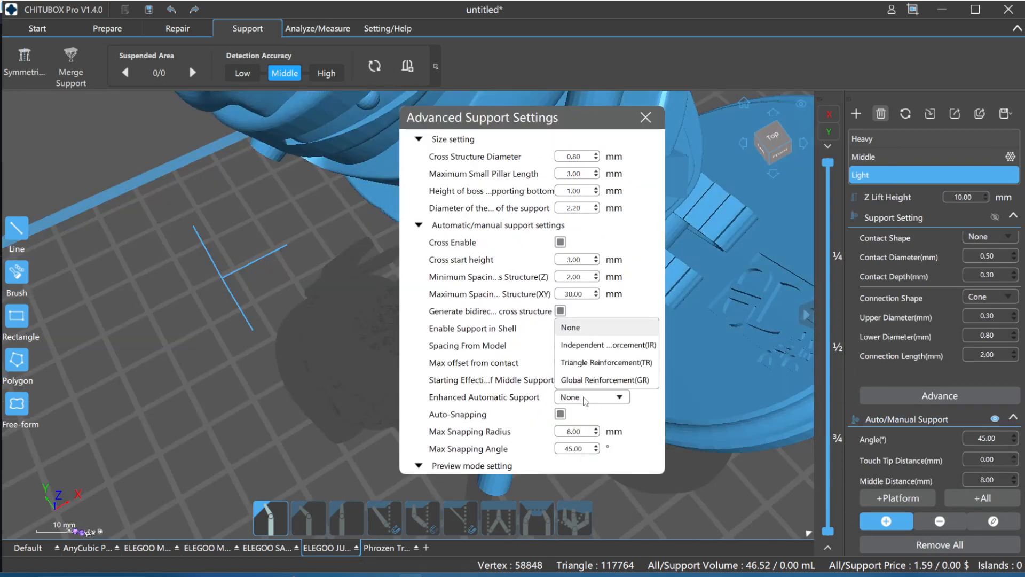
click(605, 379)
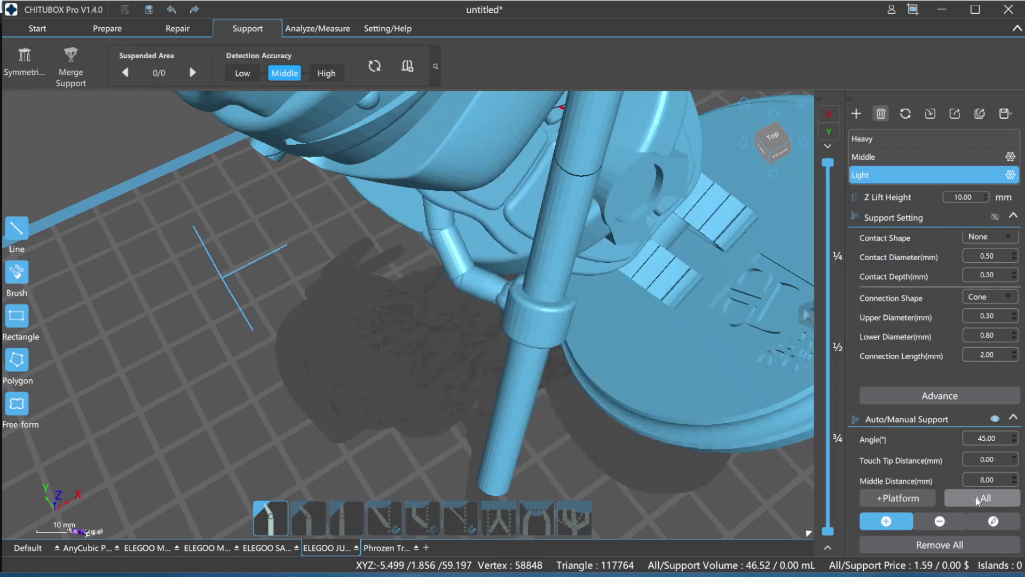
Step: Auto-generate a dense lattice of supports under the entire figurine with +All
click(981, 497)
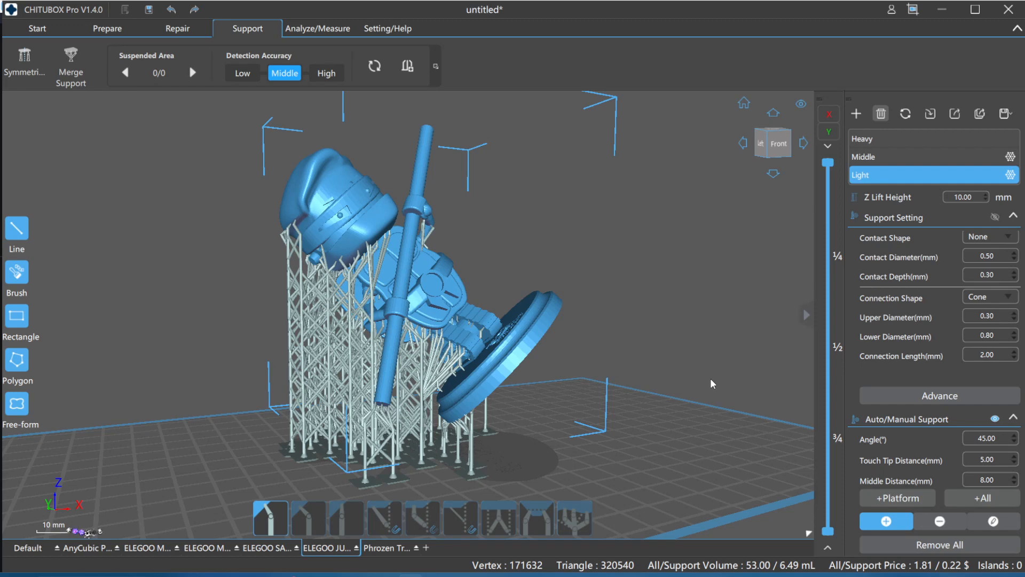
mouse_move(738, 397)
text(5)
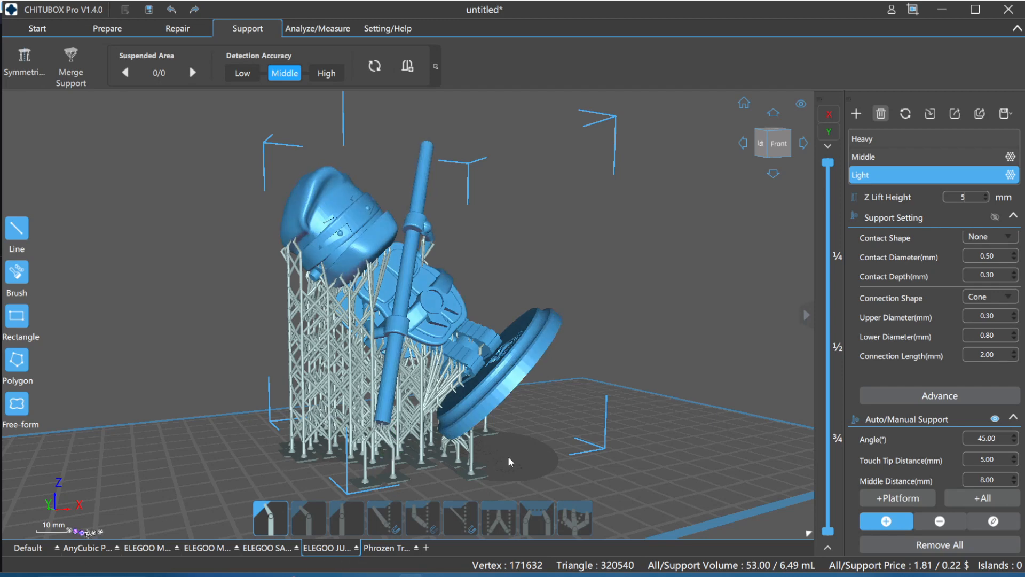
mouse_move(926, 201)
text(20)
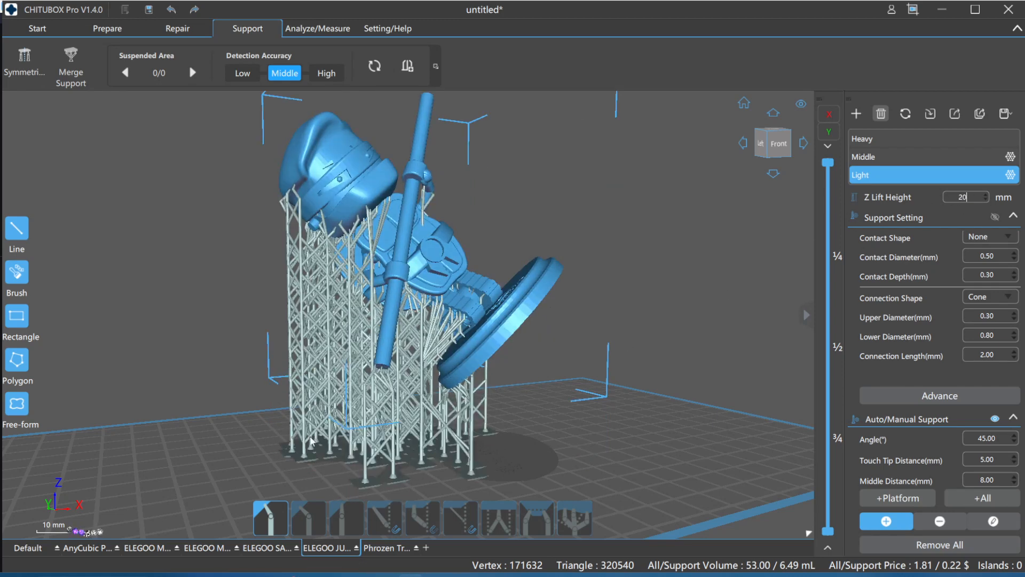
click(383, 369)
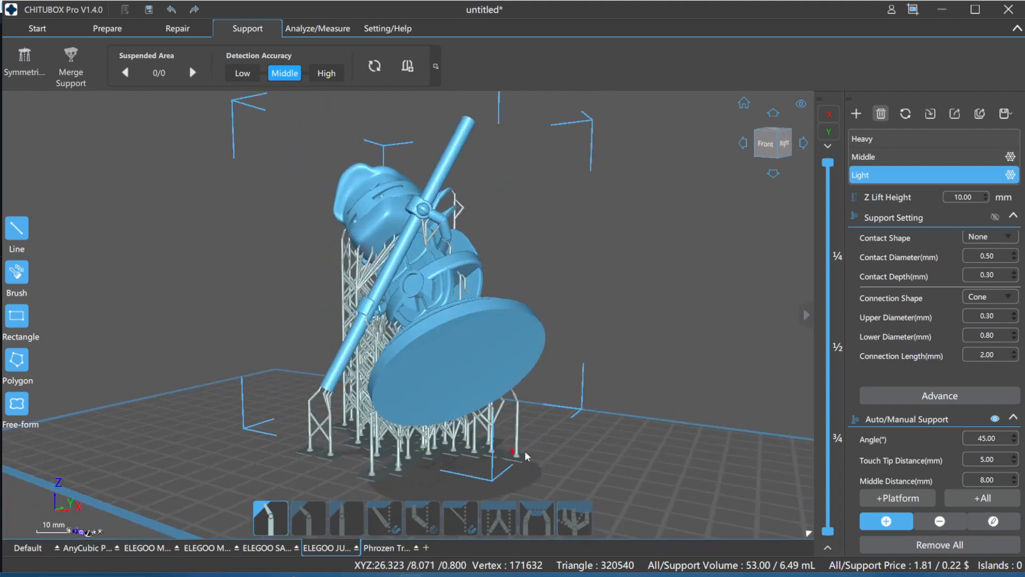
Step: Show the Image Blur Pixel choices on the Advanced slice settings tab, currently 2
click(37, 28)
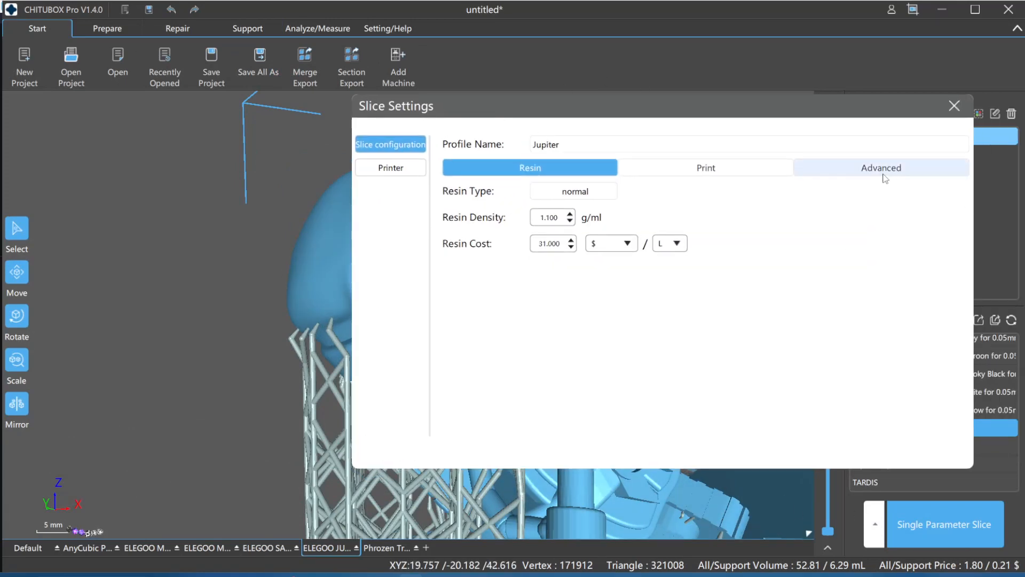
click(880, 167)
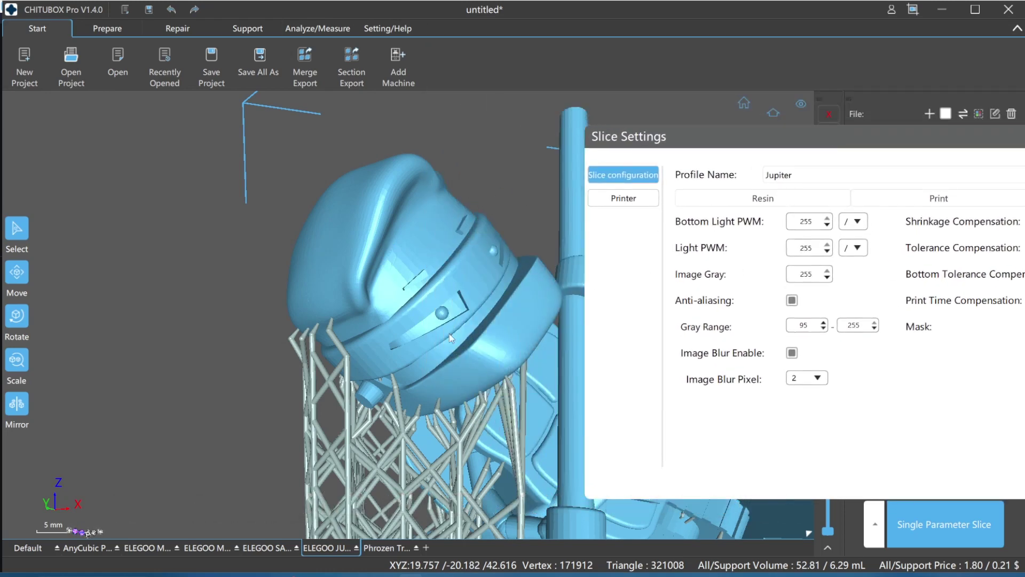
mouse_move(382, 374)
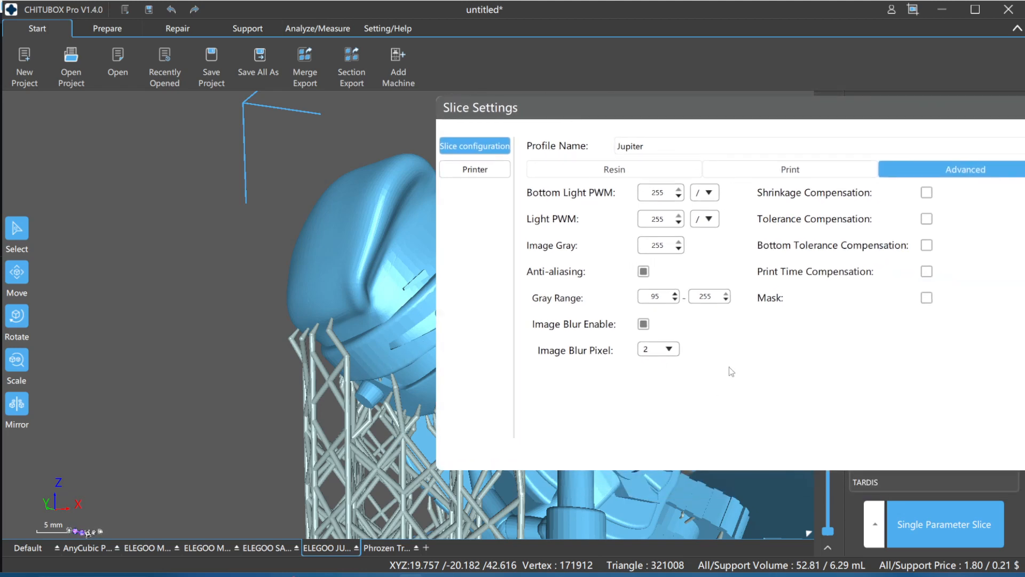
mouse_move(578, 332)
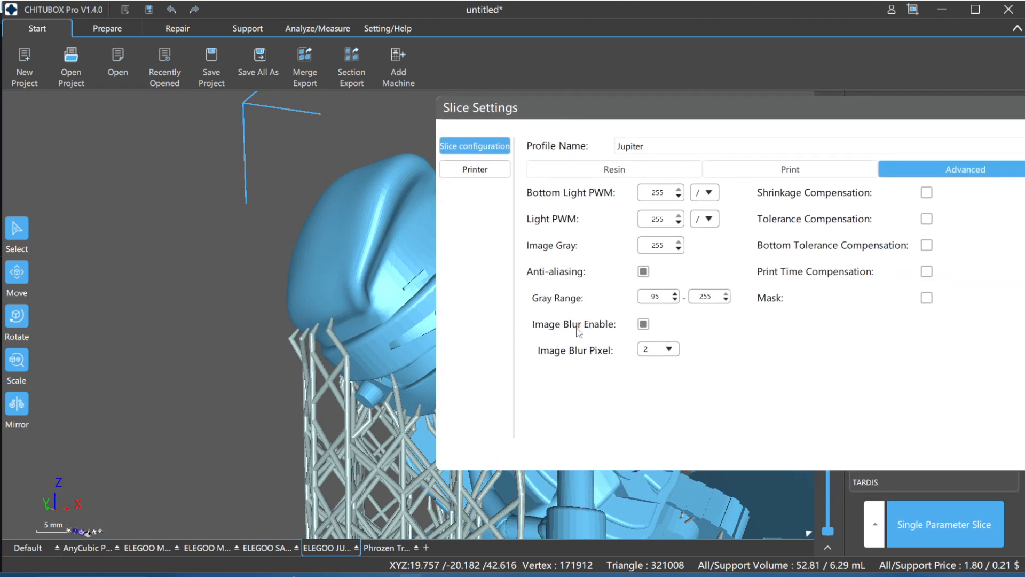
mouse_move(634, 361)
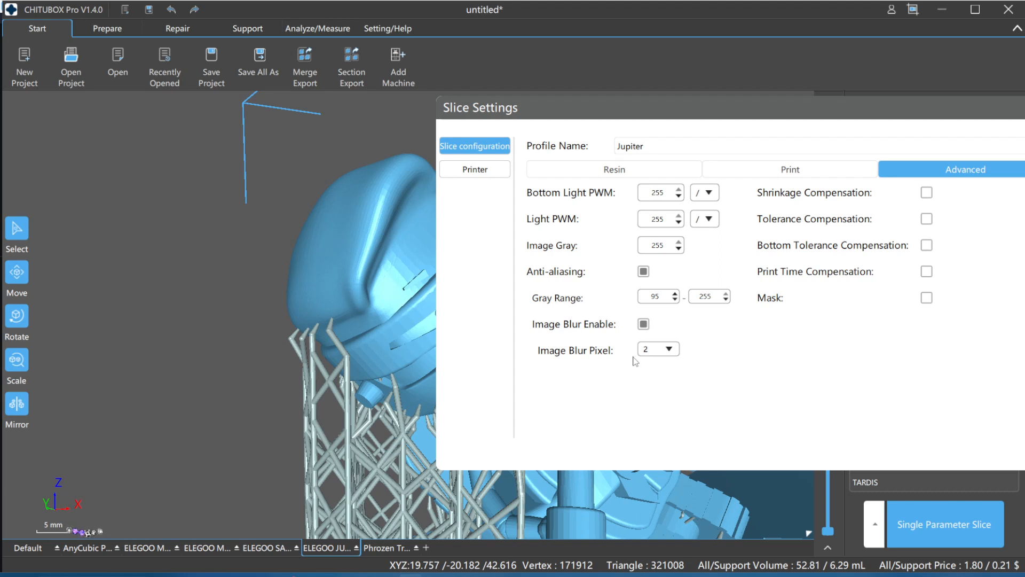
mouse_move(402, 270)
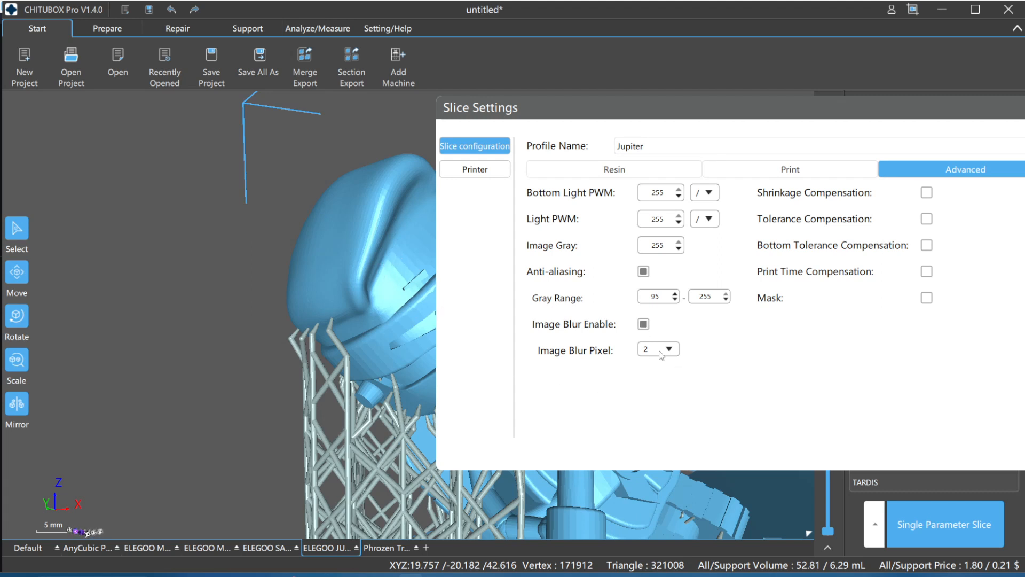
click(658, 348)
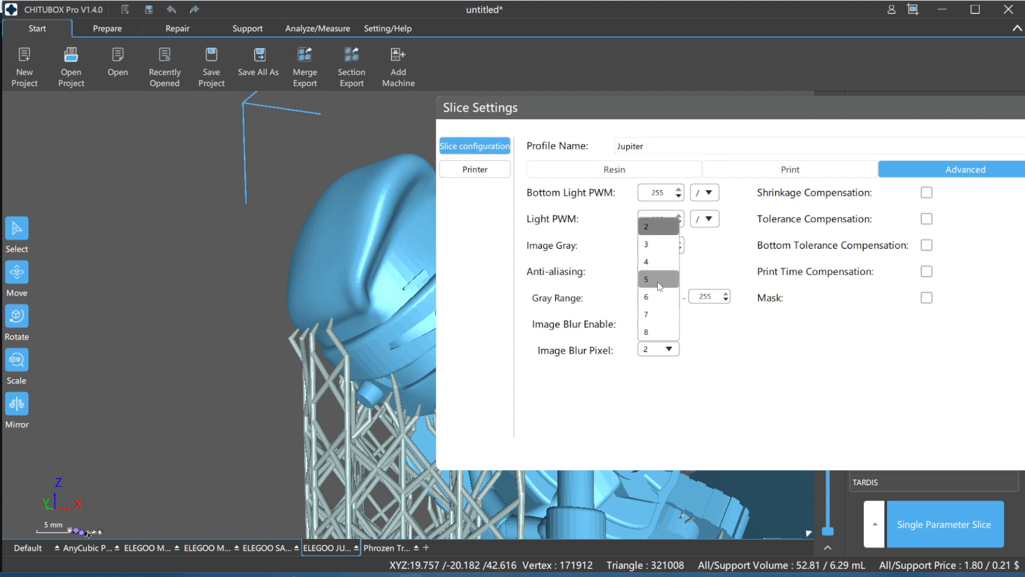
mouse_move(651, 268)
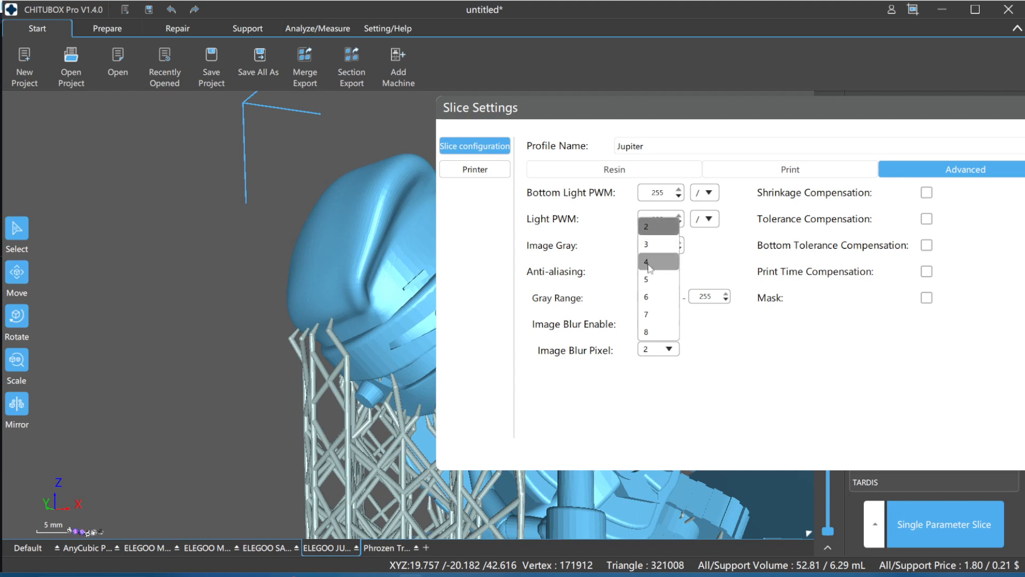
mouse_move(650, 280)
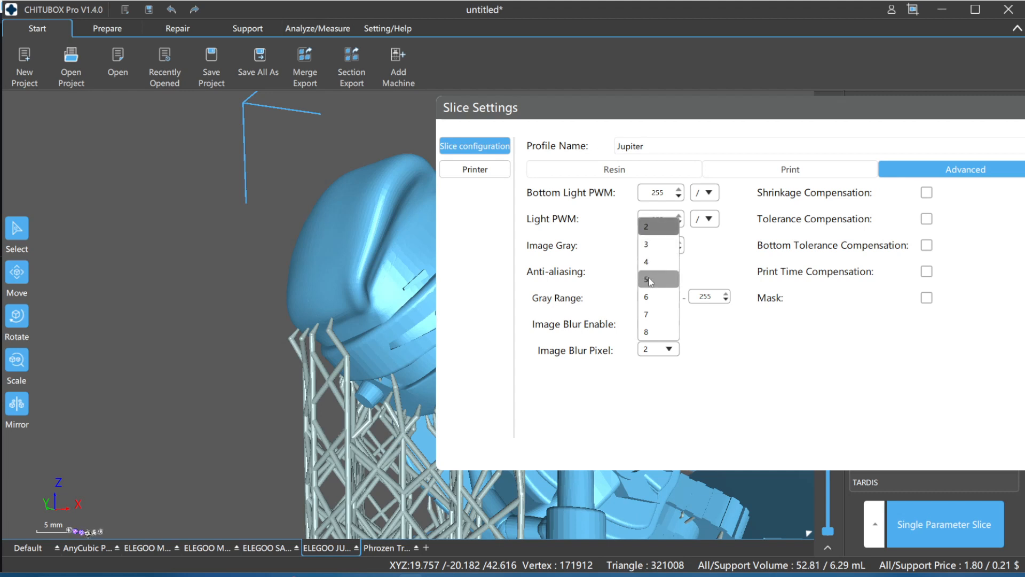
mouse_move(649, 335)
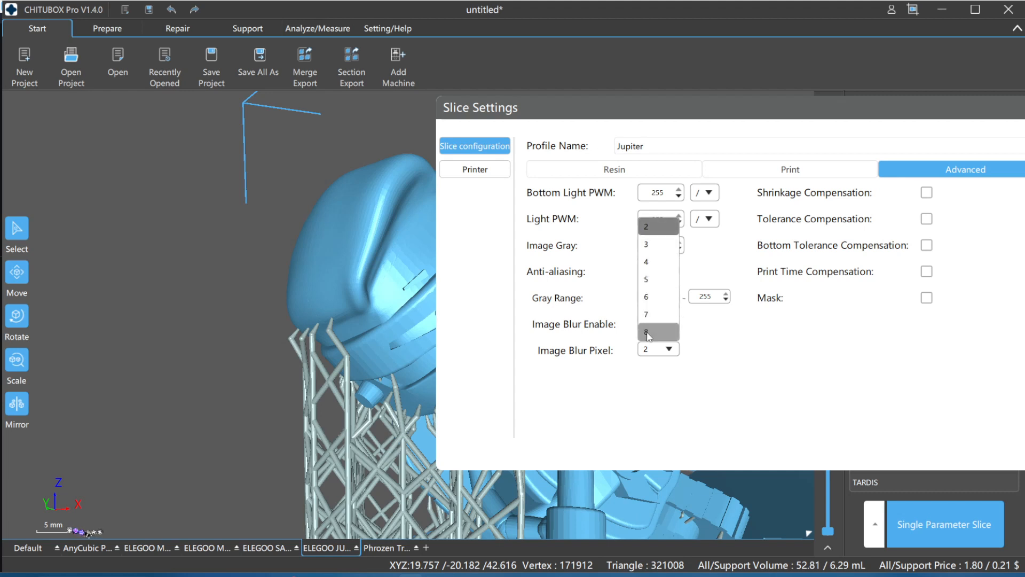
mouse_move(357, 321)
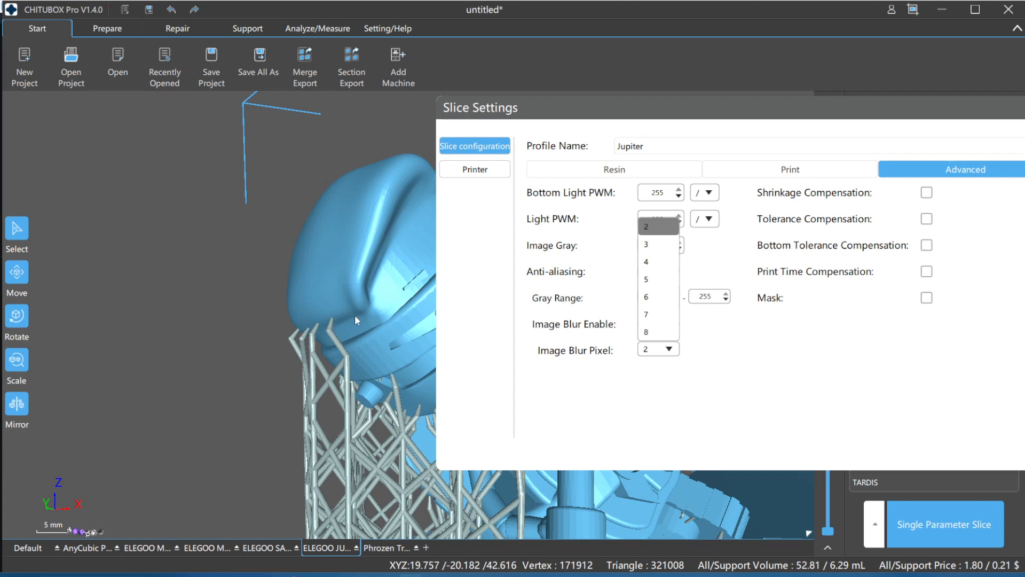